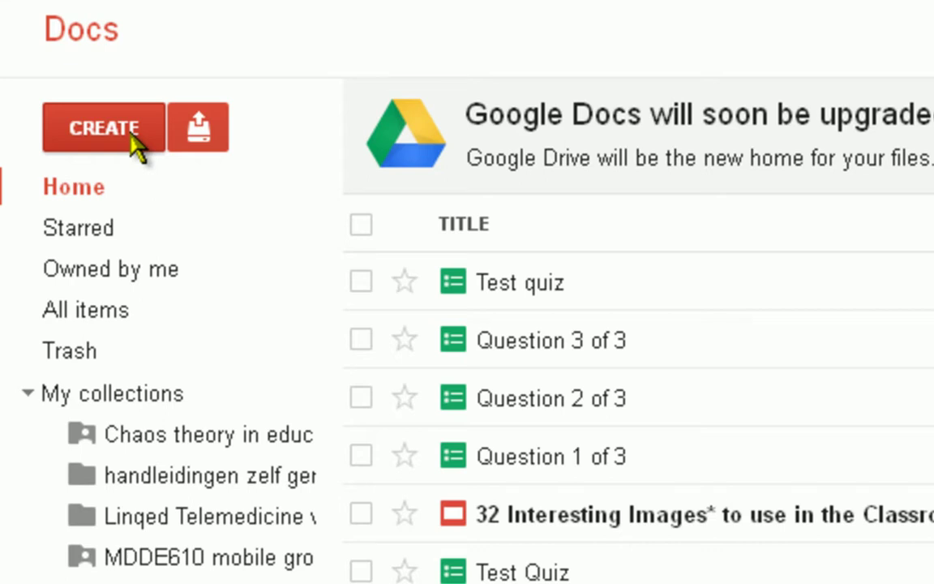
Create a new blank Form from the CREATE menu.
click(104, 127)
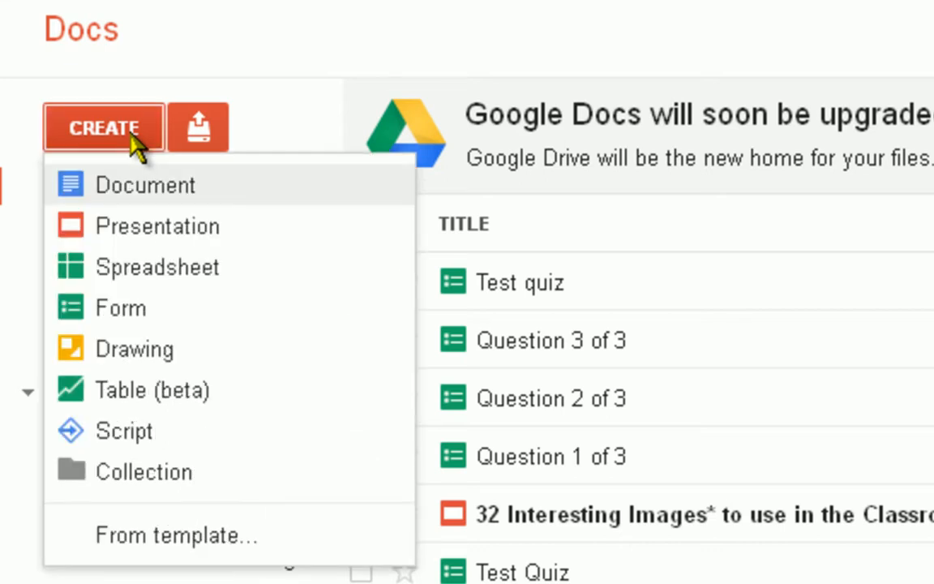
mouse_move(119, 309)
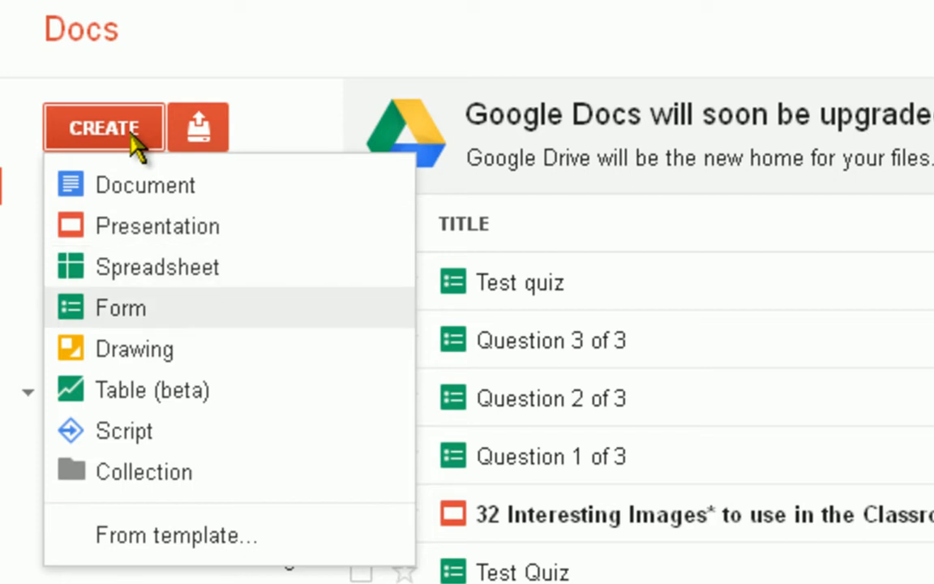
click(119, 308)
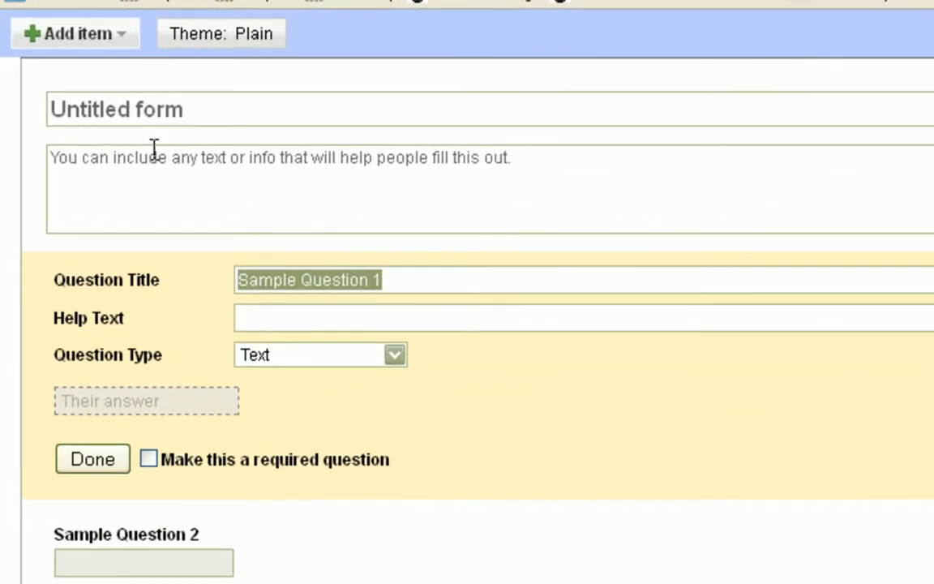
mouse_move(446, 162)
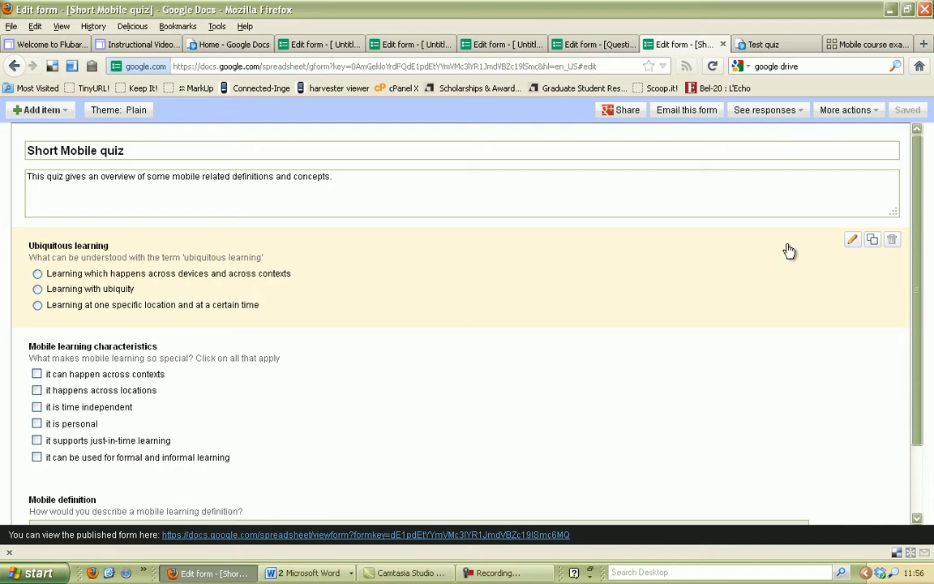
mouse_move(850, 240)
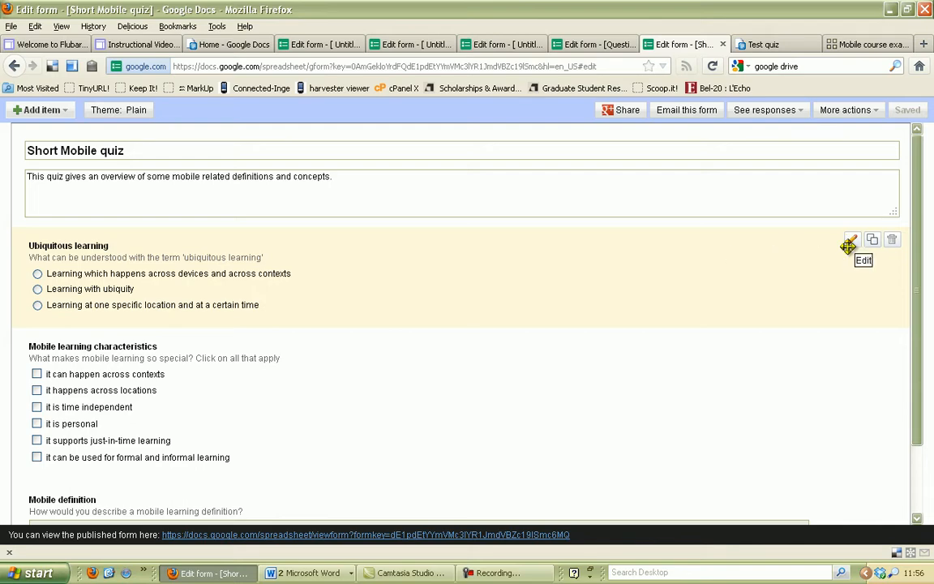
click(852, 239)
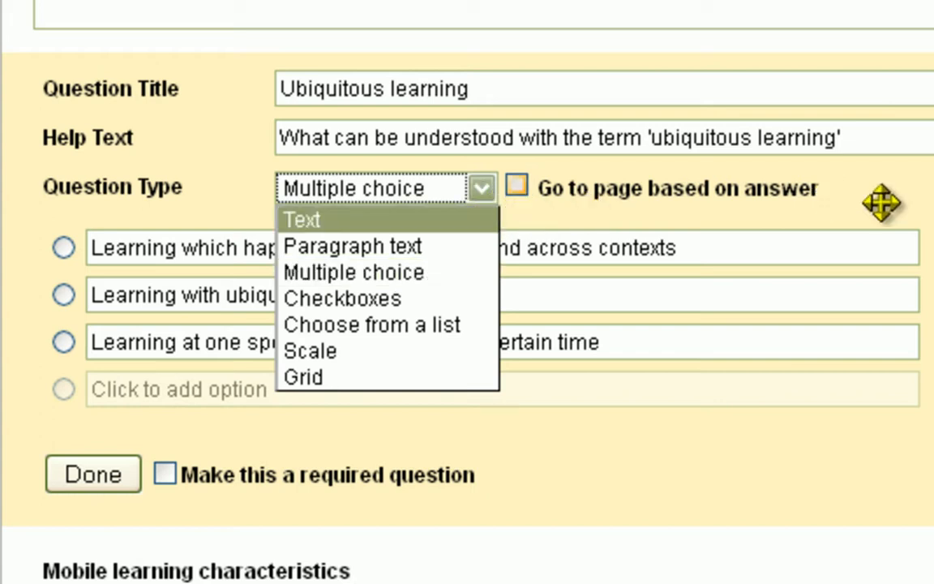
click(354, 272)
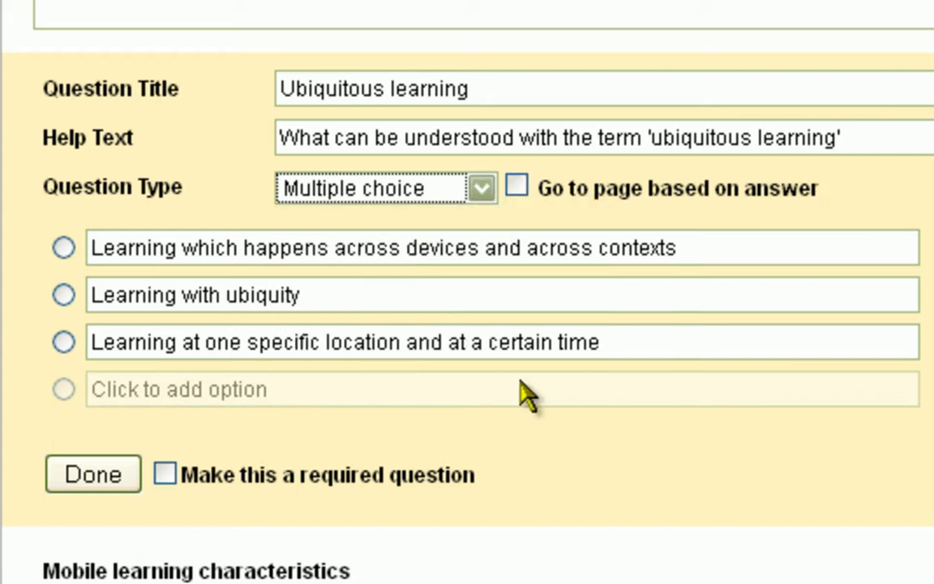
mouse_move(109, 475)
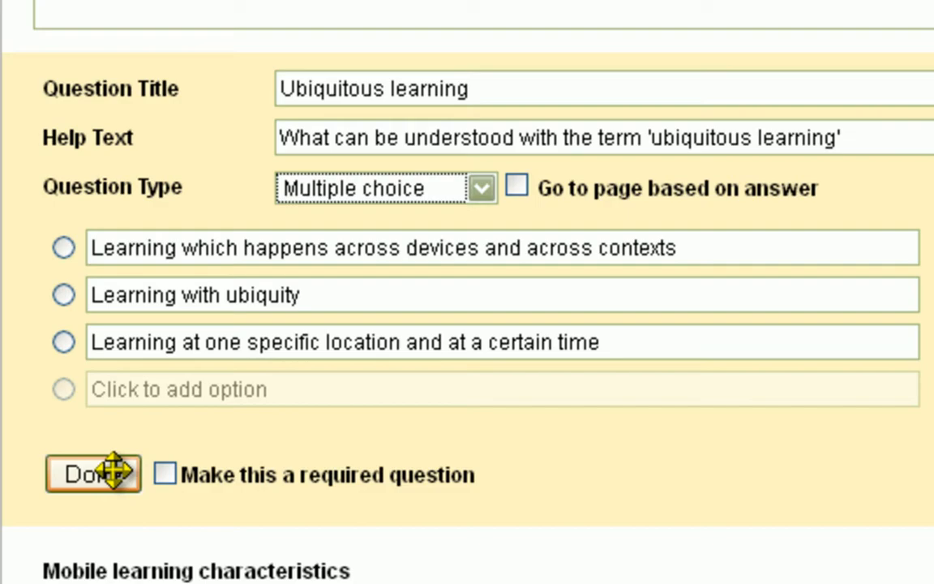
click(81, 472)
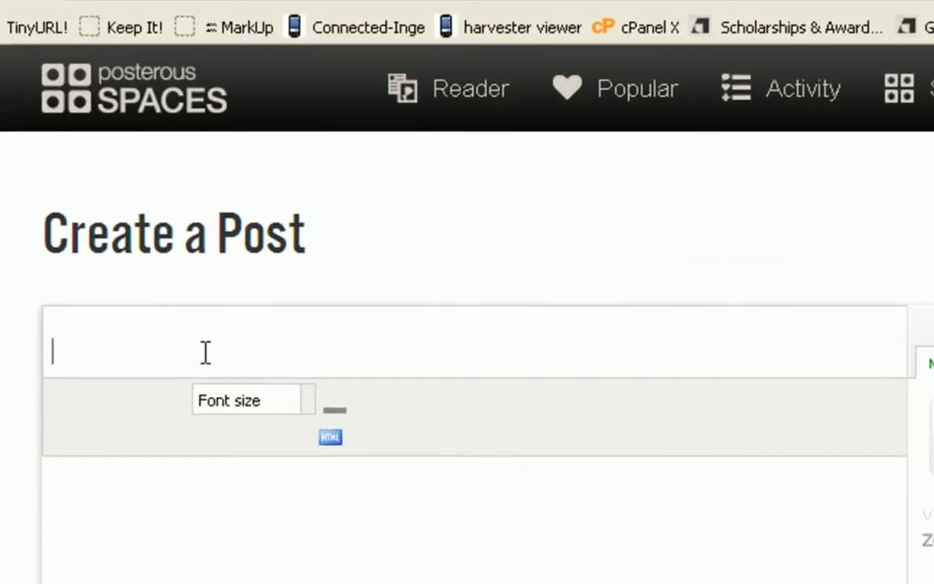
Title the post 'title' and paste the form's iframe embed code as raw HTML.
text(t)
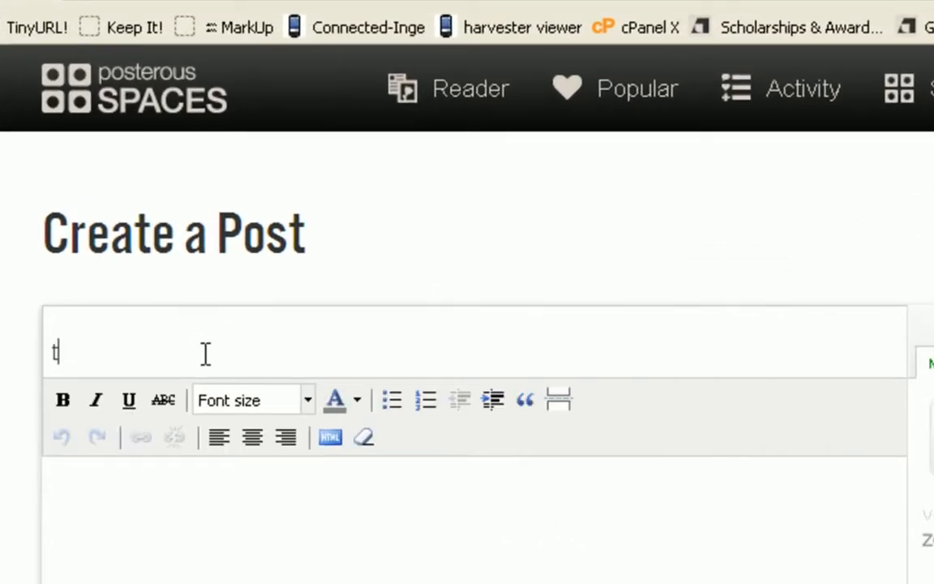
text(itle)
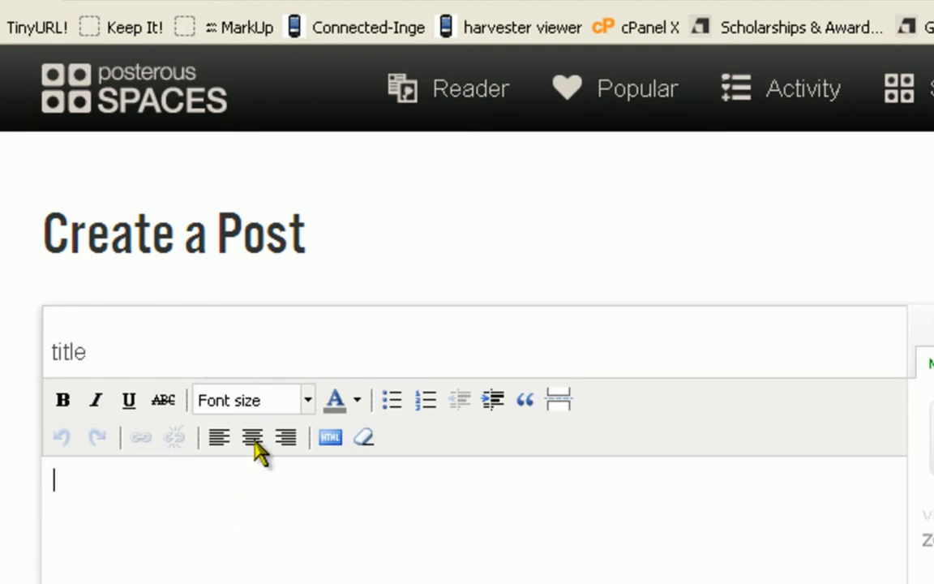
click(329, 437)
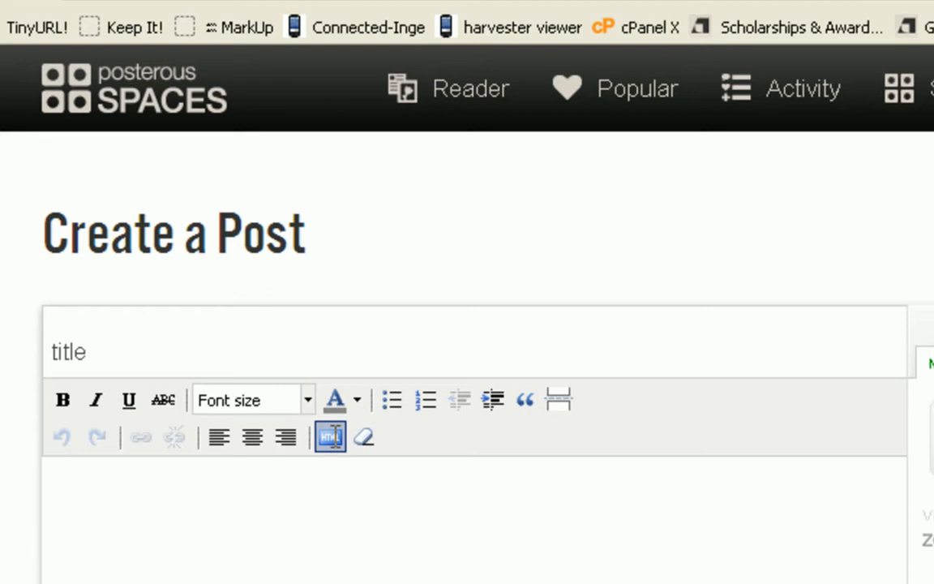
click(330, 437)
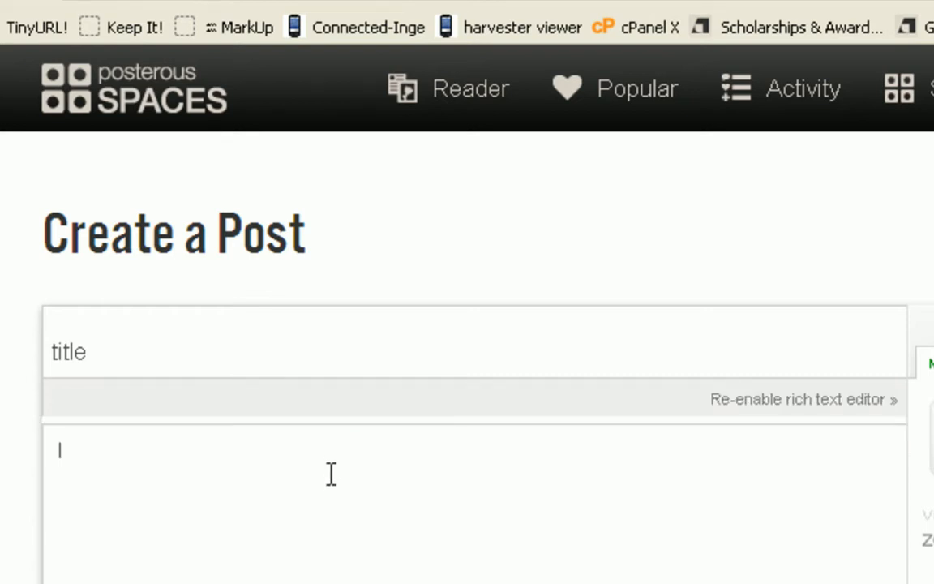
text(<iframe src="https://docs.google.com/spreadsheet/embeddedform?formkey=dE1pdEtYYmVMc3lYR1JmdVBZc19lSmc6MQ" width="760" height="759" frameborder="0" marginheight="0" marginwidth="0">Loading...</iframe>)
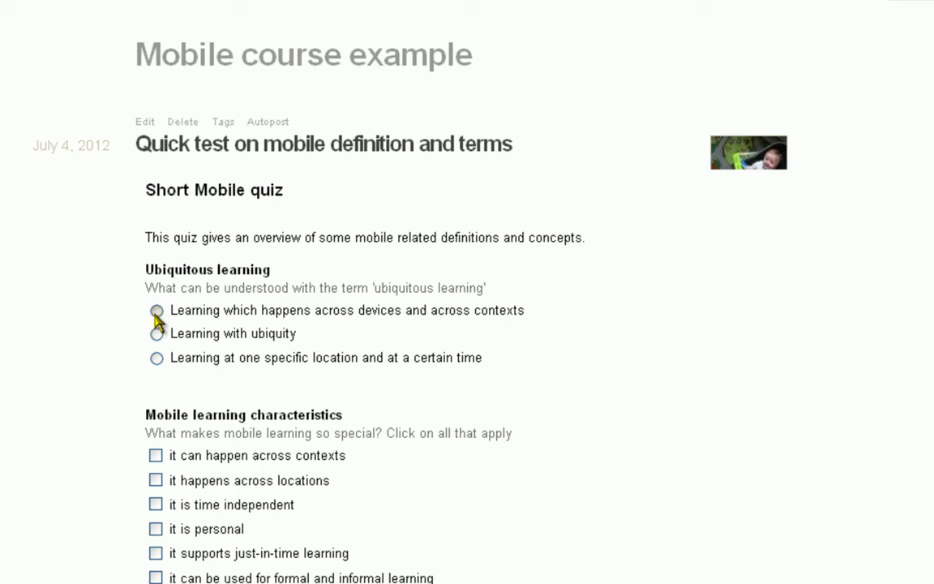
Choose 'across devices and contexts' and tick time independent, personal, across locations, across contexts.
click(152, 310)
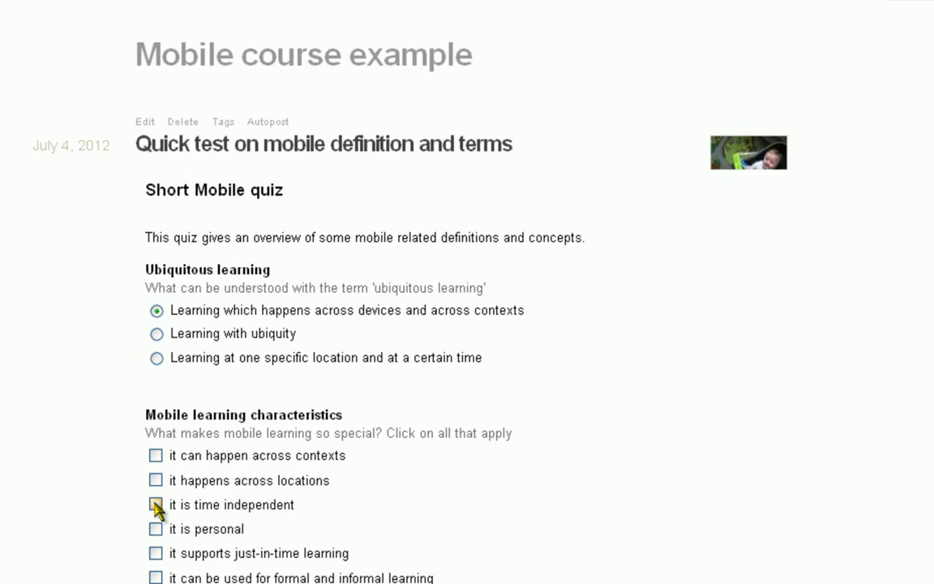
click(154, 505)
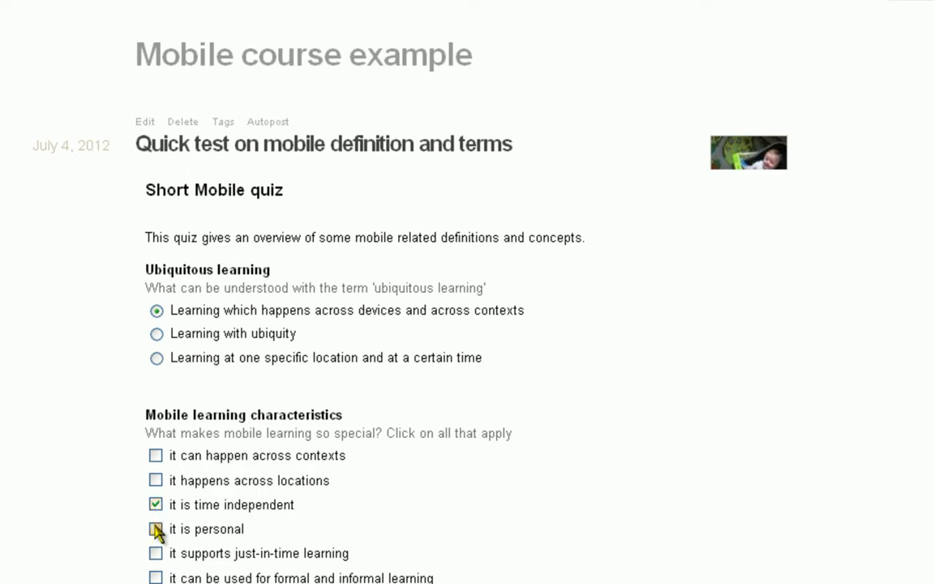
click(156, 529)
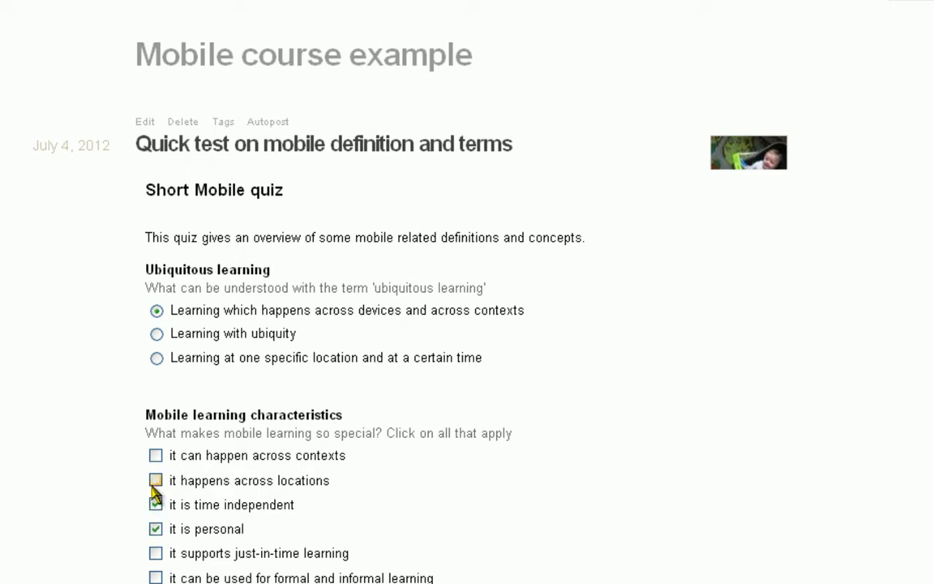
click(155, 480)
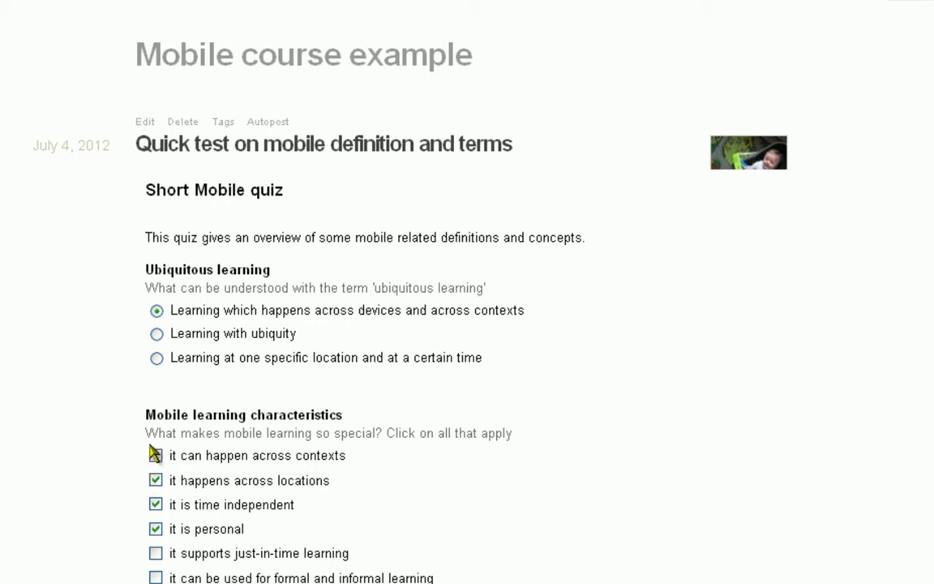
click(156, 456)
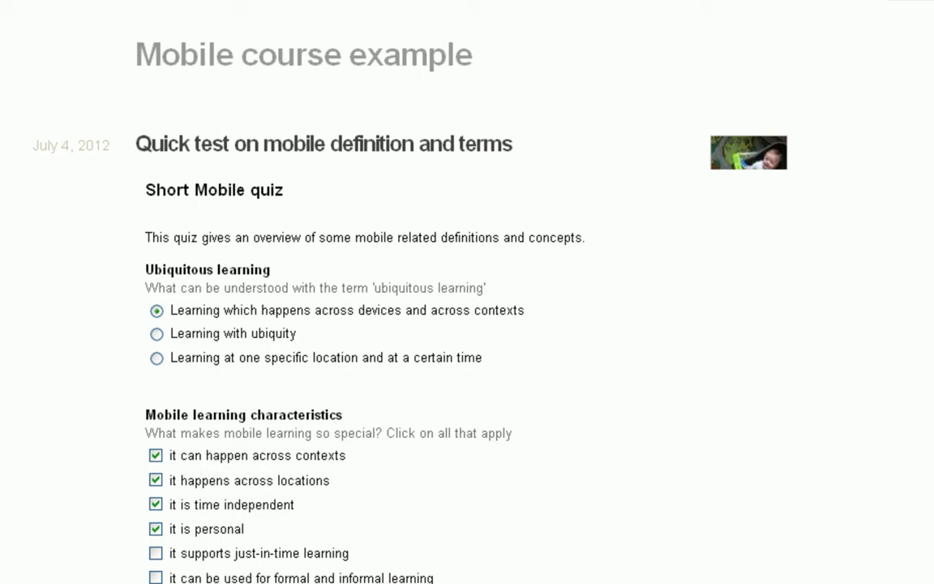
Tick 'formal and informal learning', enter a definition ending 'world!', and submit.
scroll(down, 3)
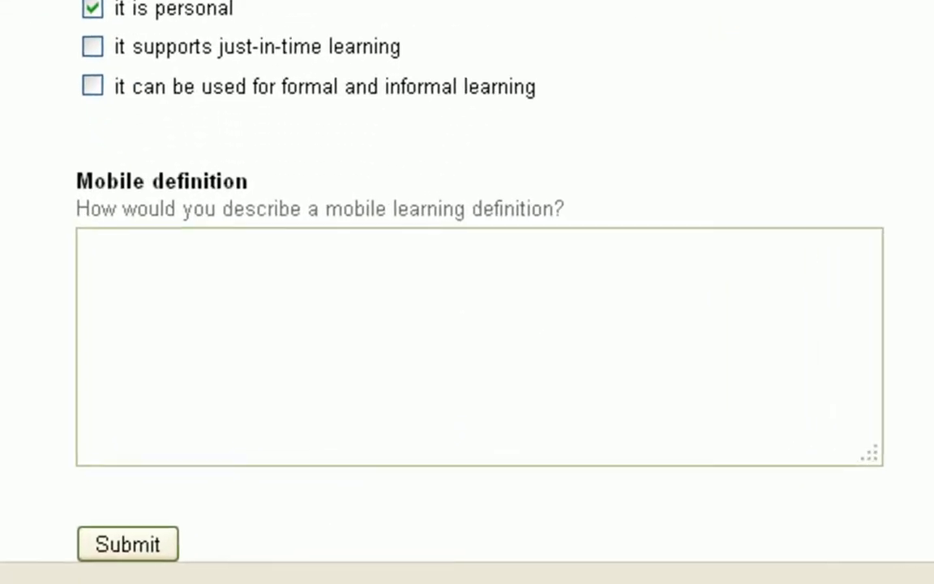
scroll(down, 3)
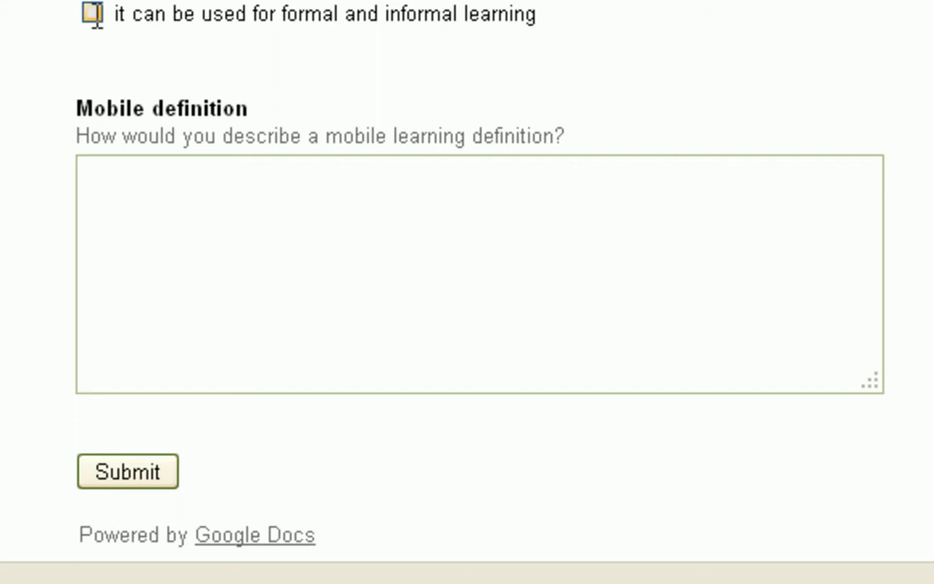
click(92, 16)
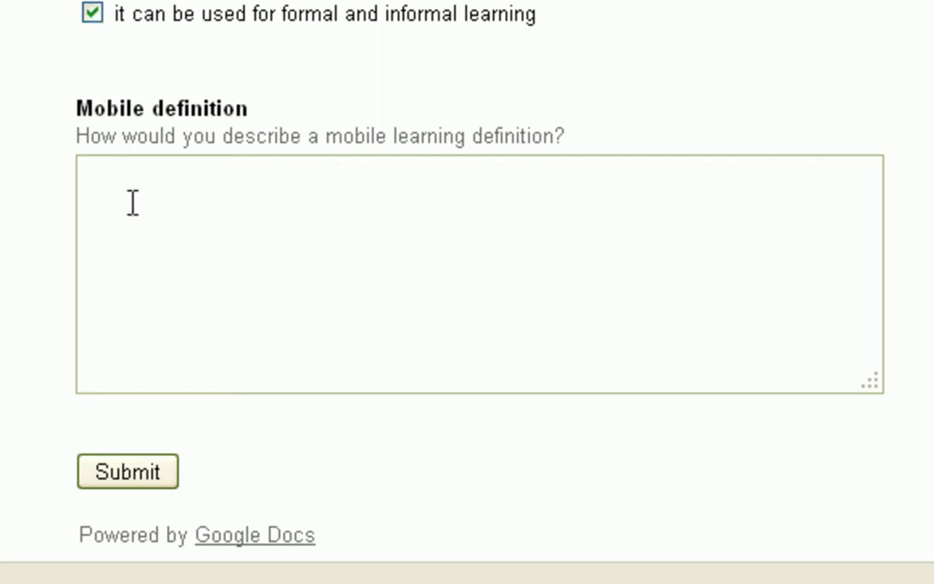
text(The)
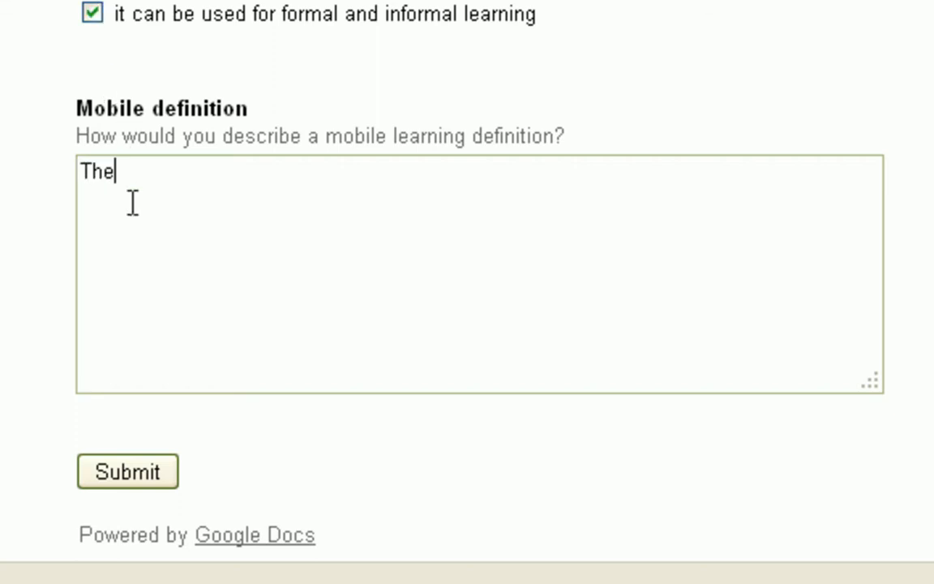
text(most bea)
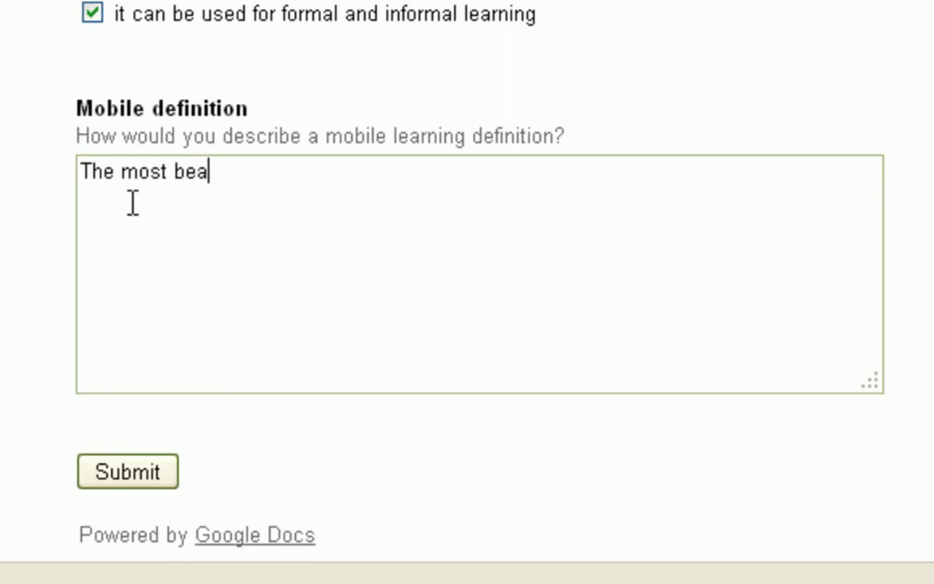
text(utiful learning in the)
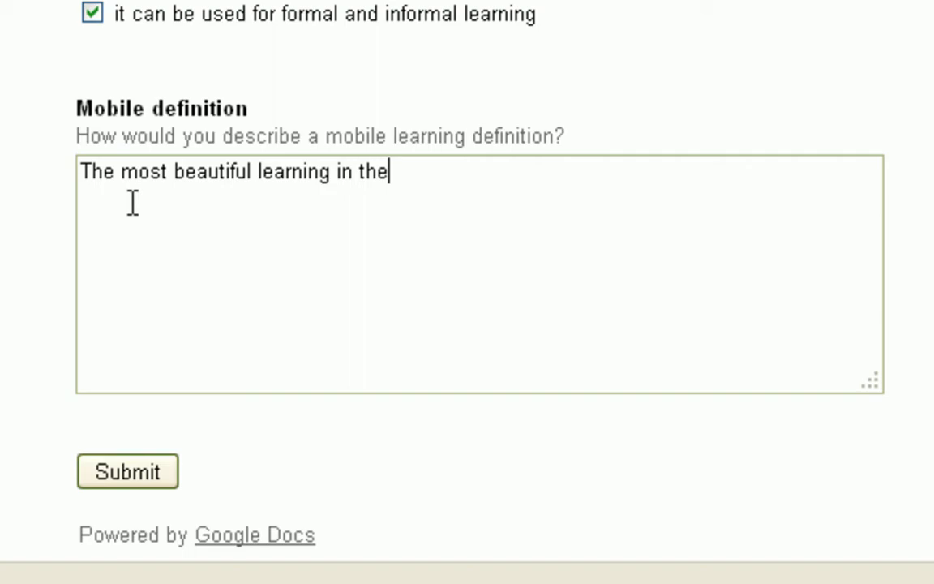
text(world!)
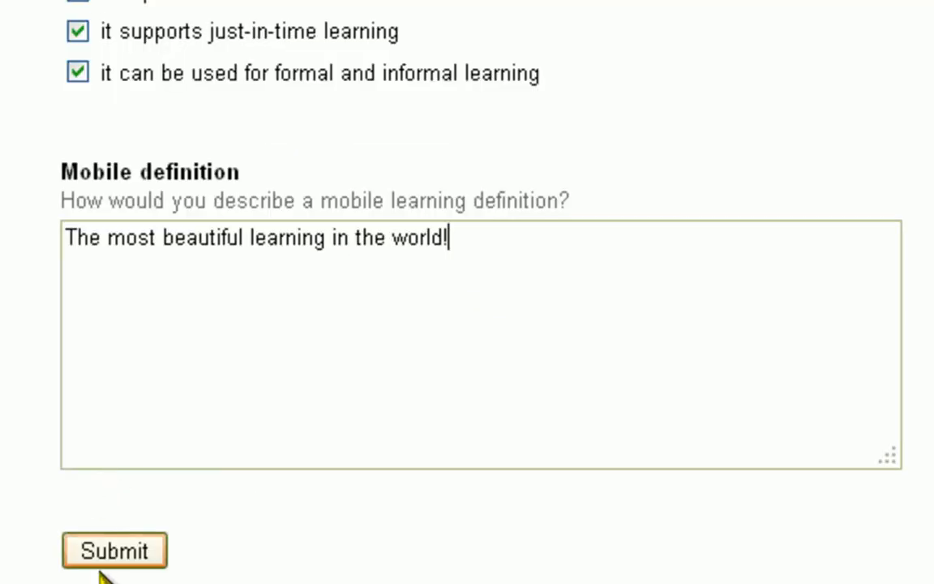
click(112, 552)
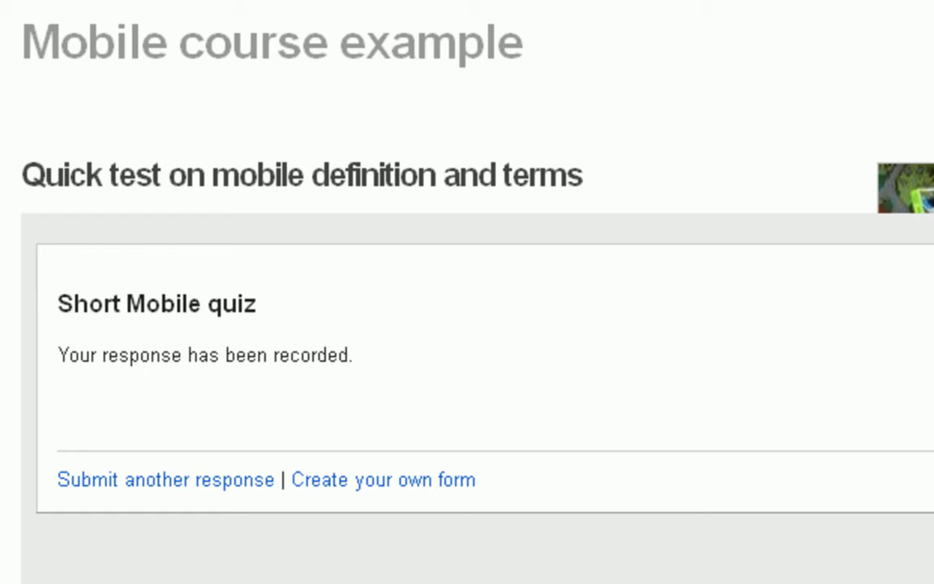
click(528, 122)
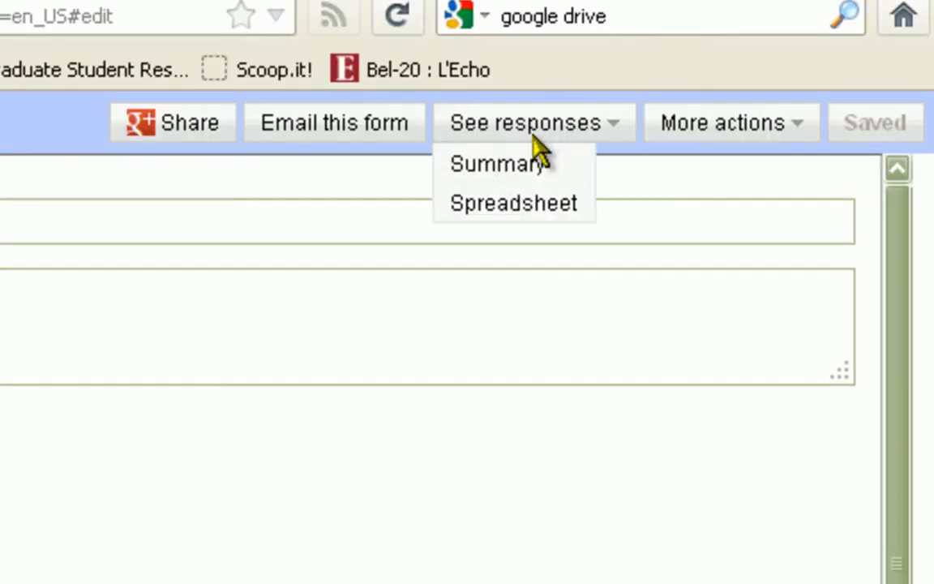
click(497, 162)
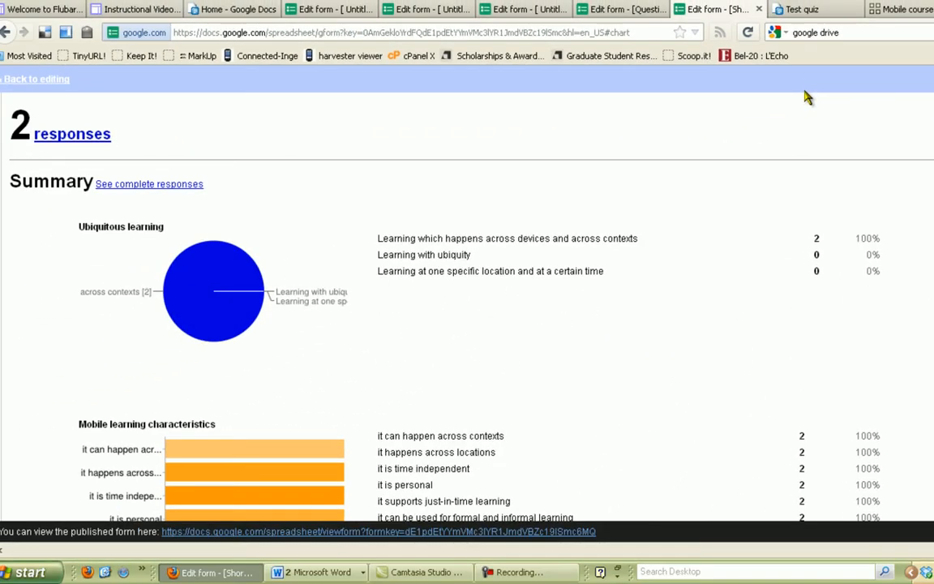
mouse_move(807, 84)
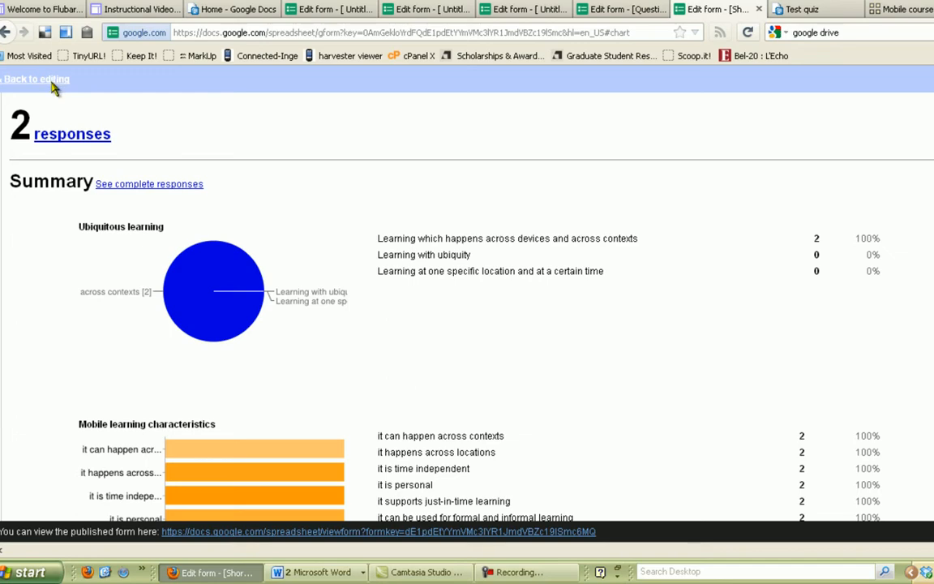
click(35, 80)
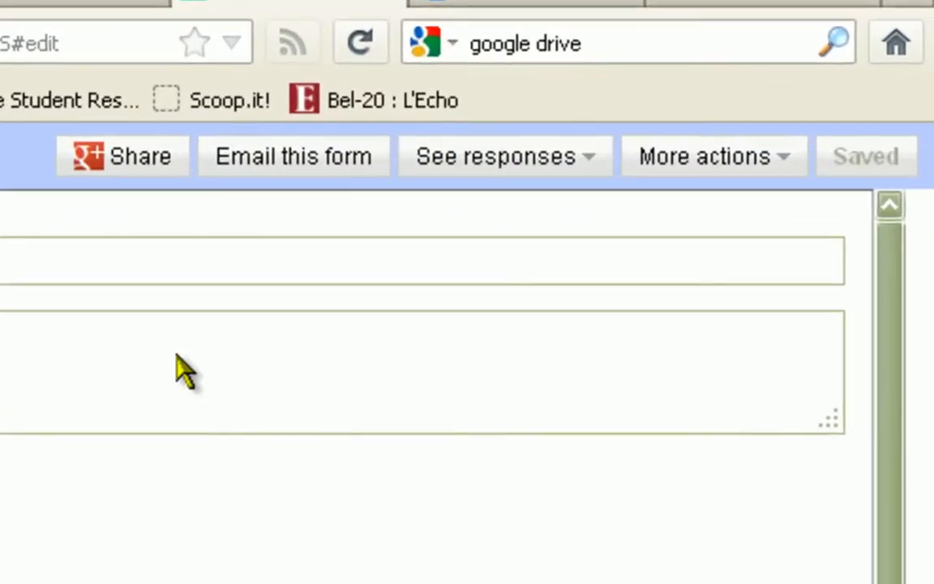
mouse_move(460, 162)
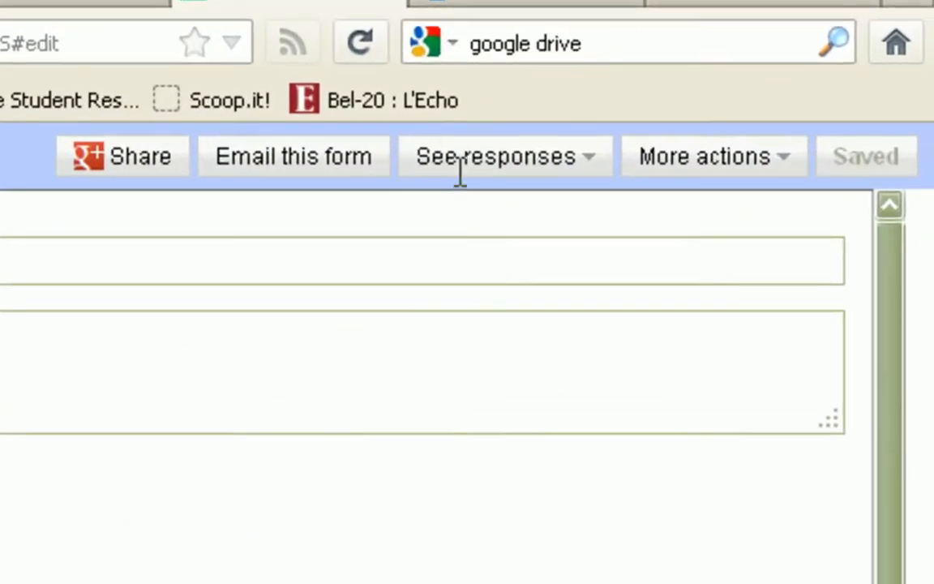
View the form's responses as the Test quiz spreadsheet.
click(494, 156)
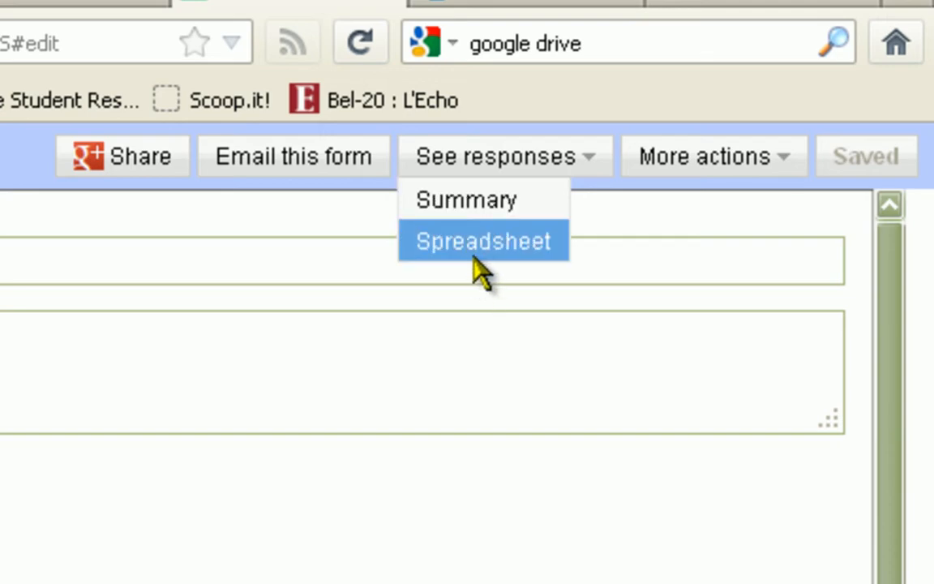
click(483, 241)
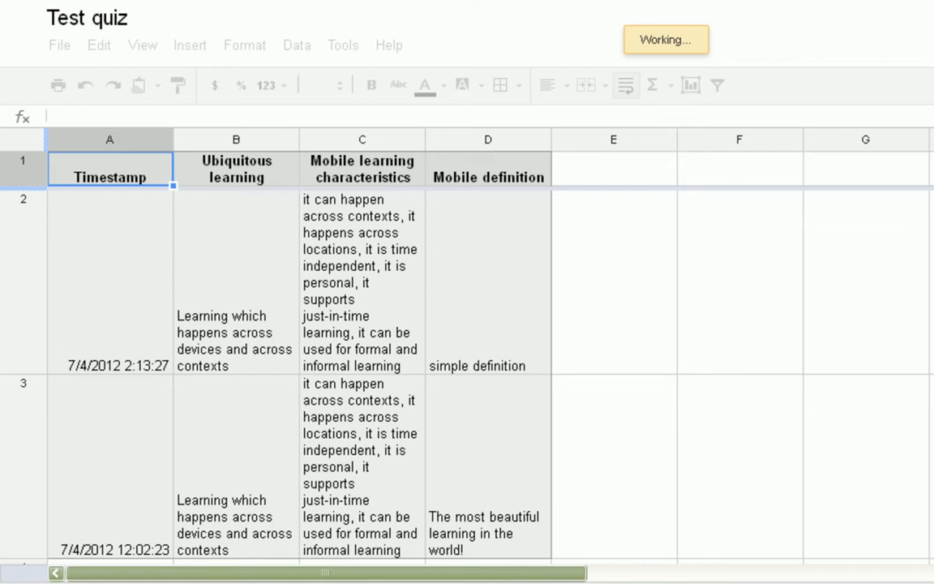
mouse_move(744, 114)
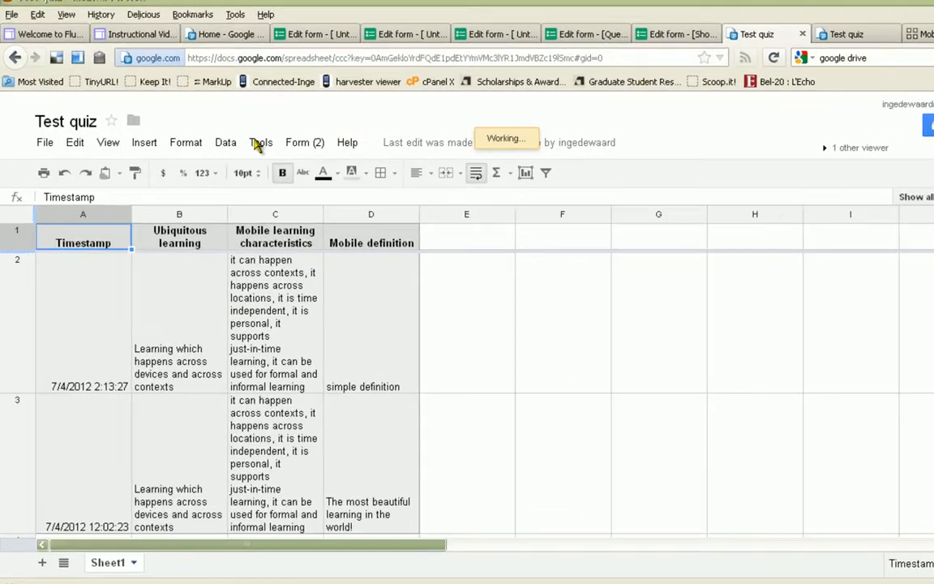
Search the Script Gallery for 'flubaroo' and install the Flubaroo script.
click(261, 142)
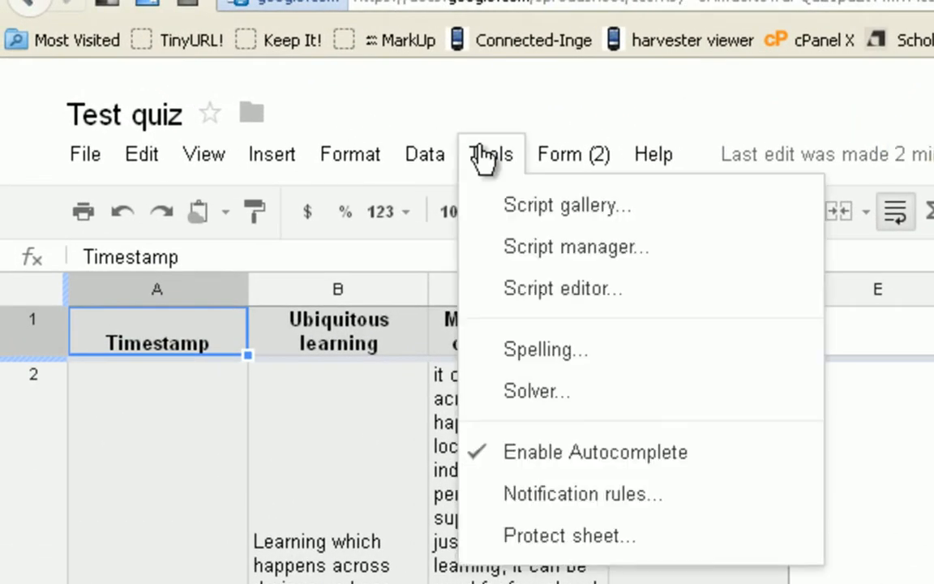
mouse_move(519, 214)
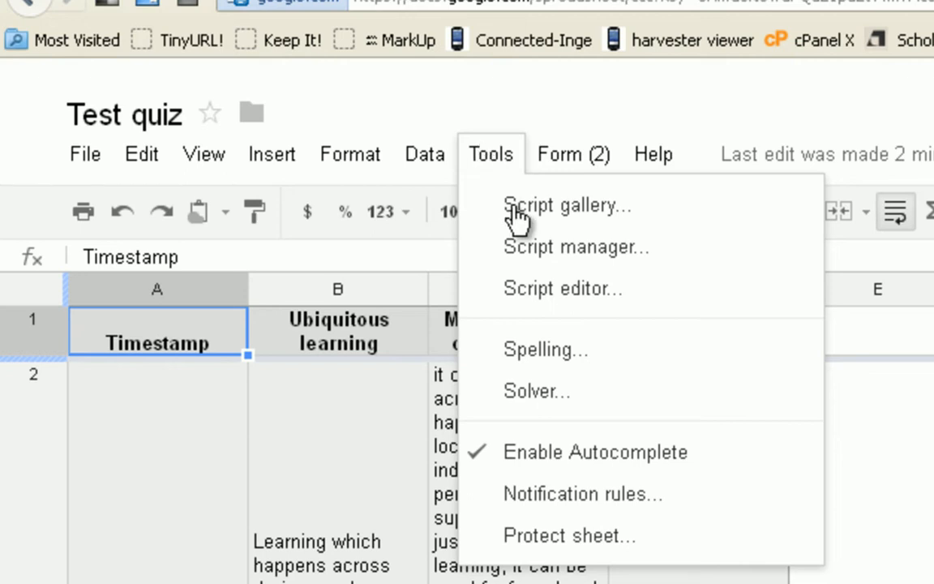
mouse_move(516, 208)
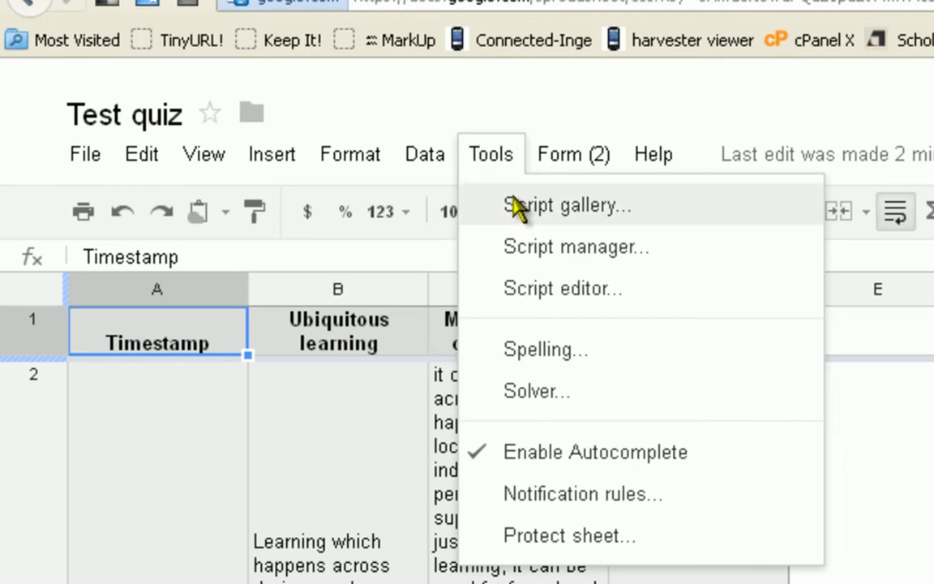
click(564, 205)
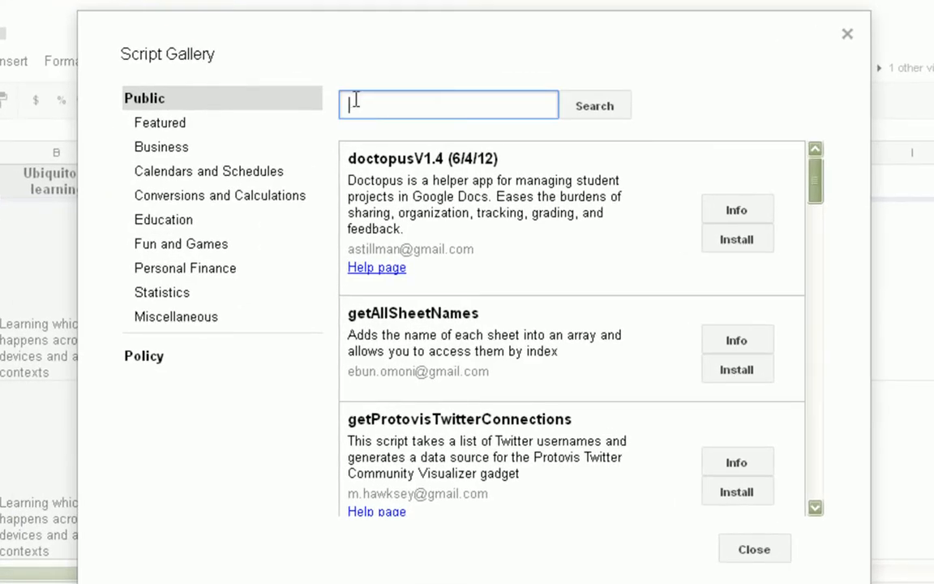
text(flubaroo)
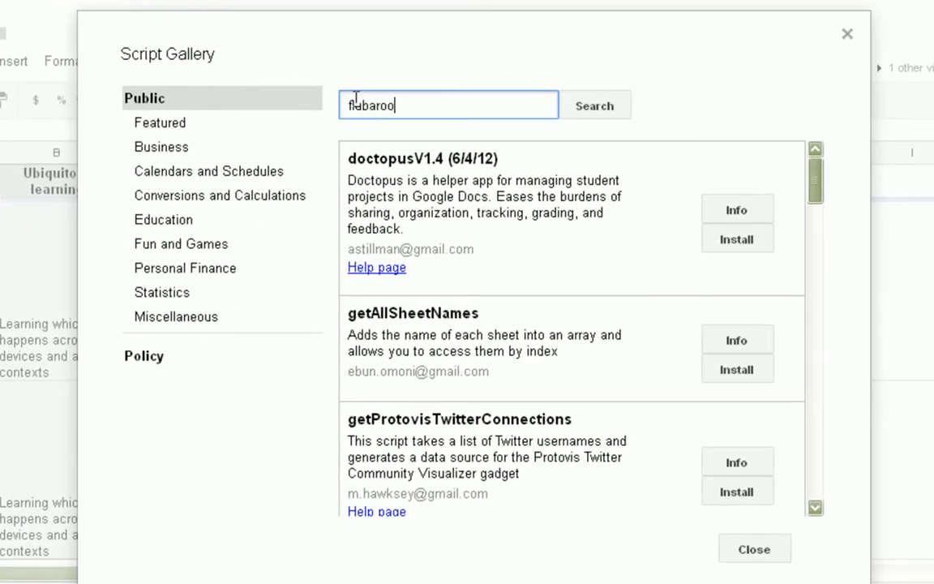
click(595, 104)
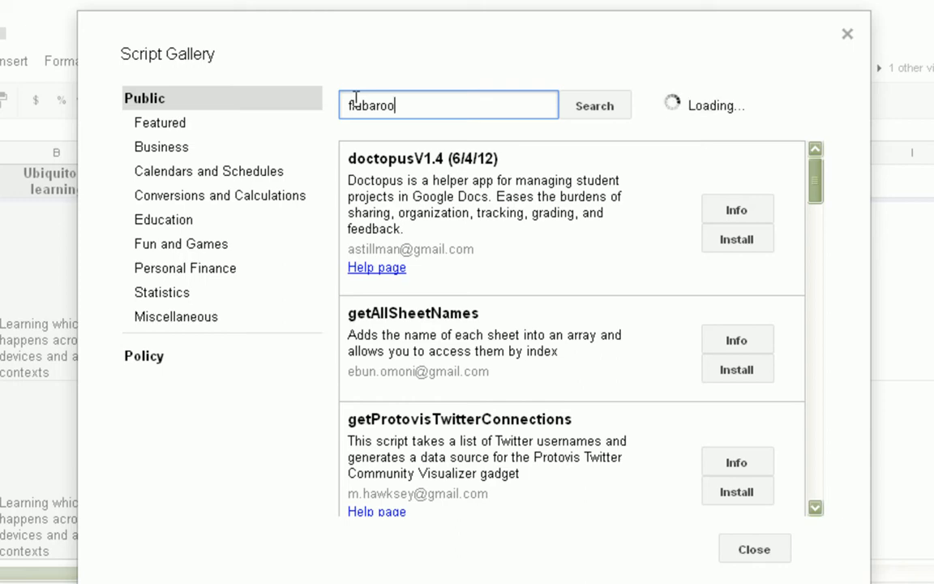
click(603, 105)
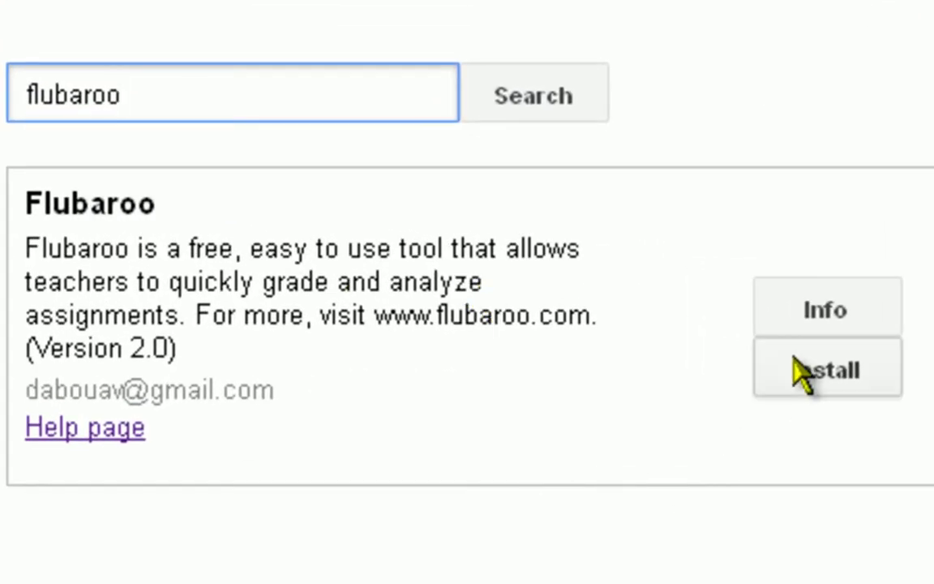
click(823, 370)
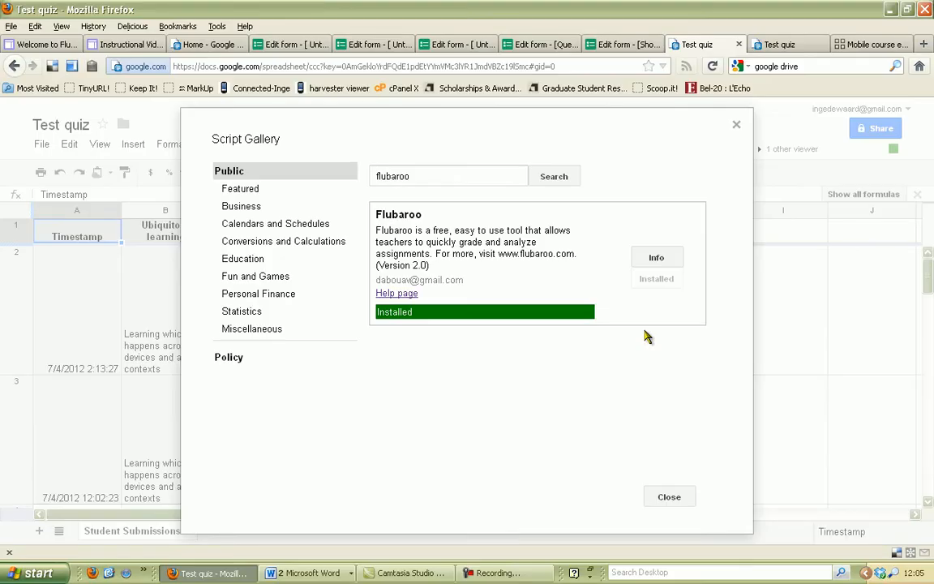
mouse_move(660, 465)
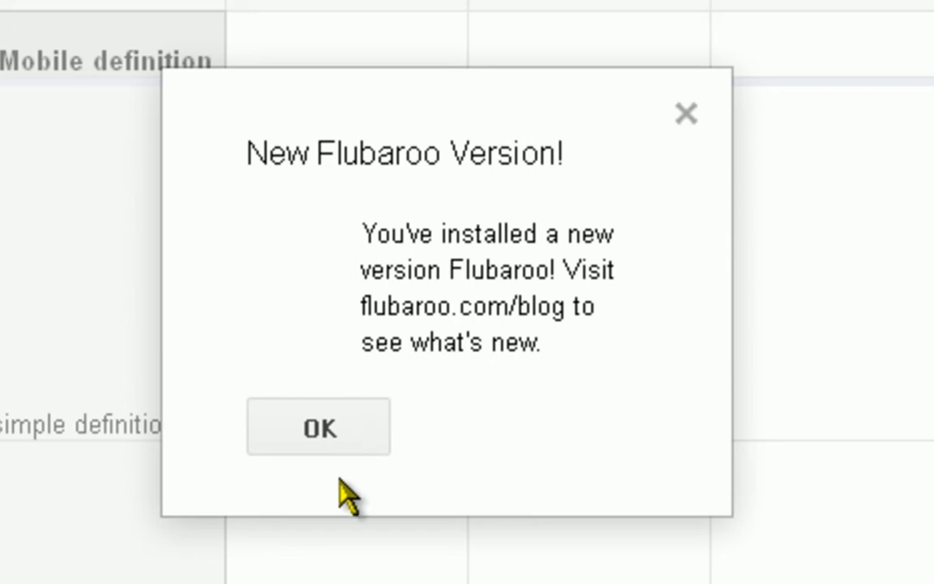
Dismiss the New Flubaroo Version notice and run Flubaroo > Grade Assignment.
click(319, 427)
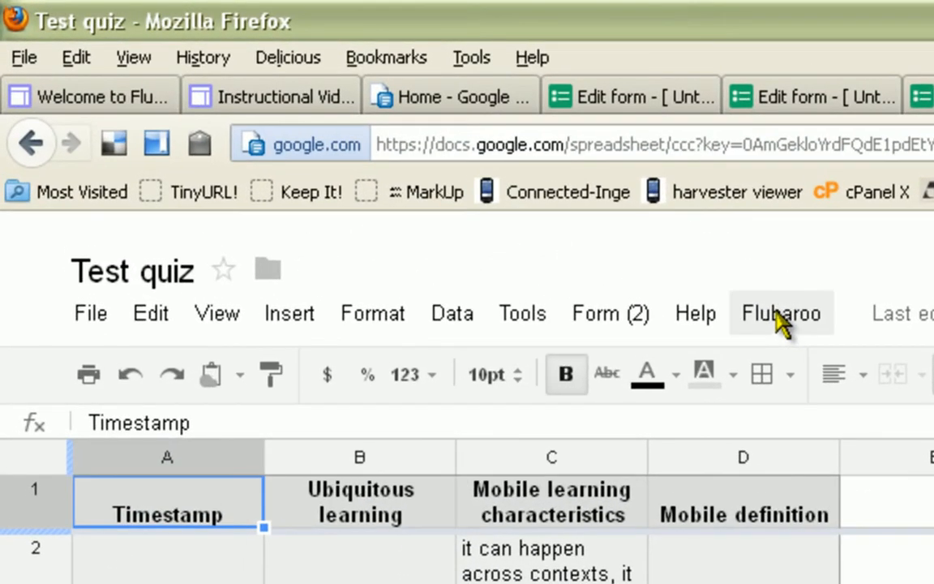
click(780, 313)
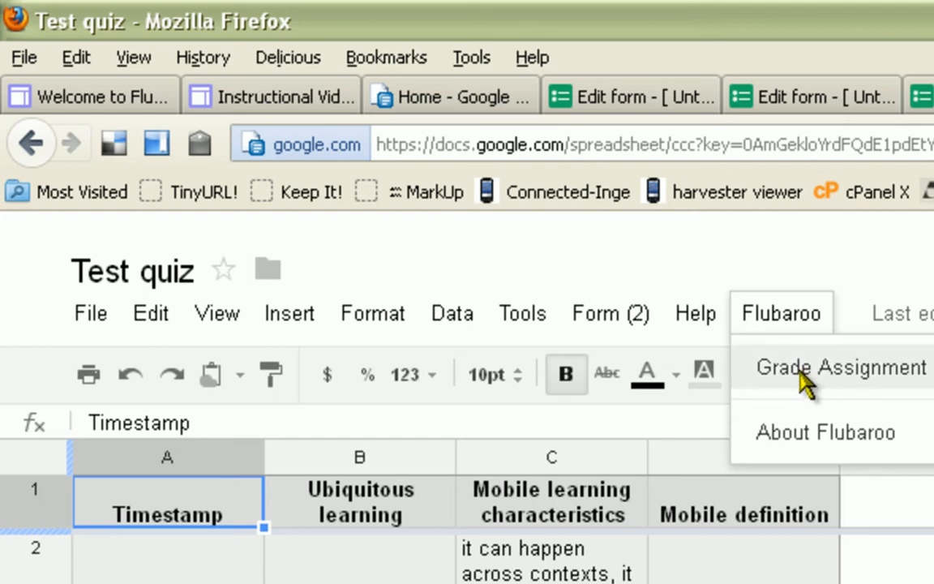
click(833, 367)
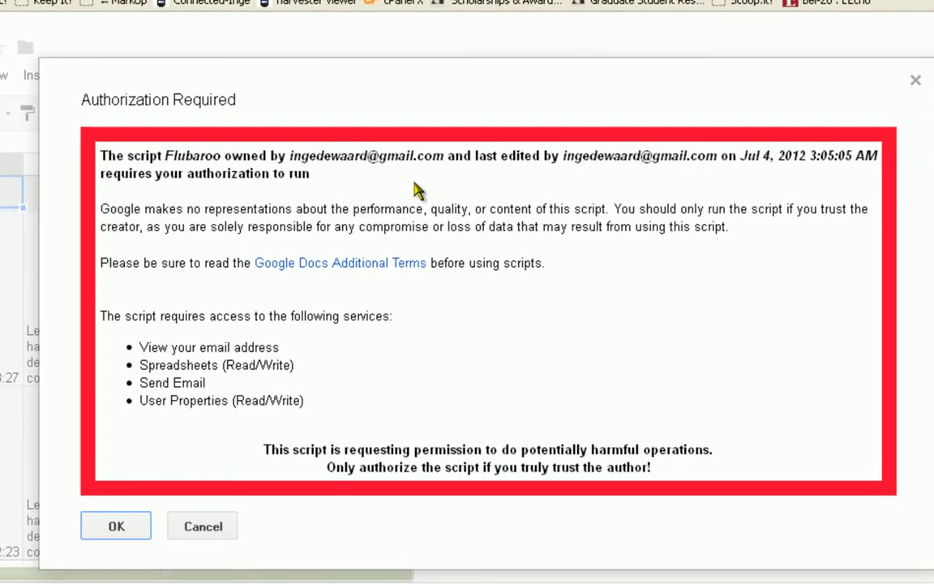
mouse_move(220, 462)
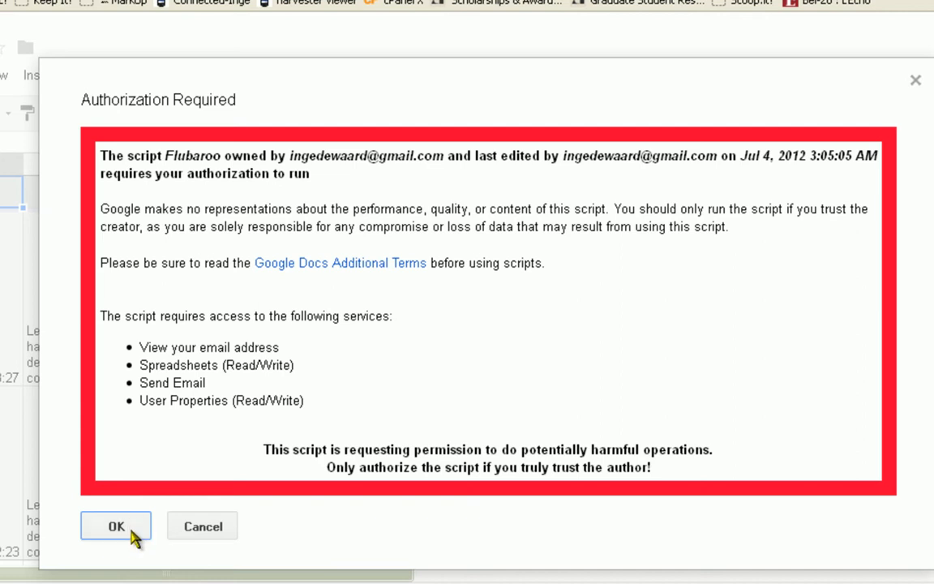
Grant Flubaroo authorization and close the Authorization Status page.
click(115, 526)
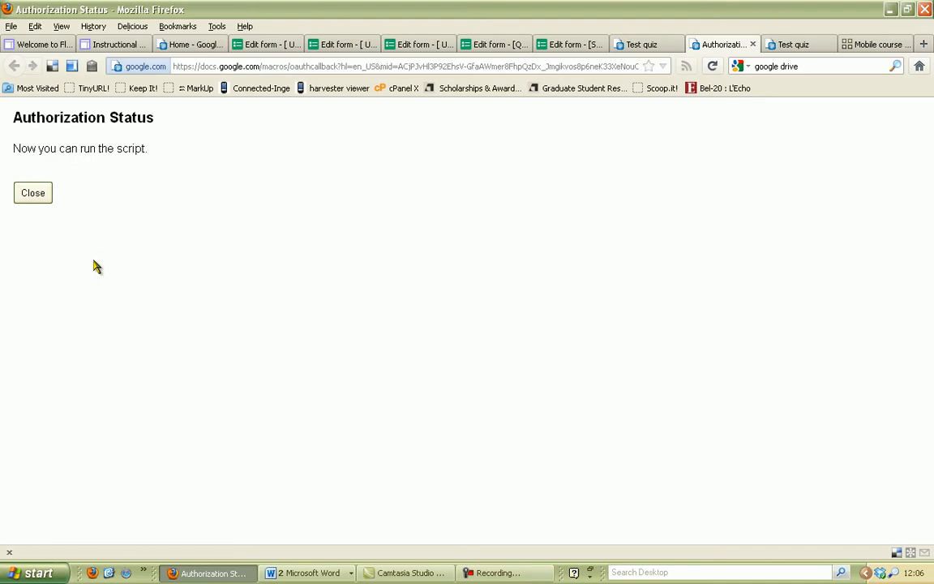
mouse_move(46, 214)
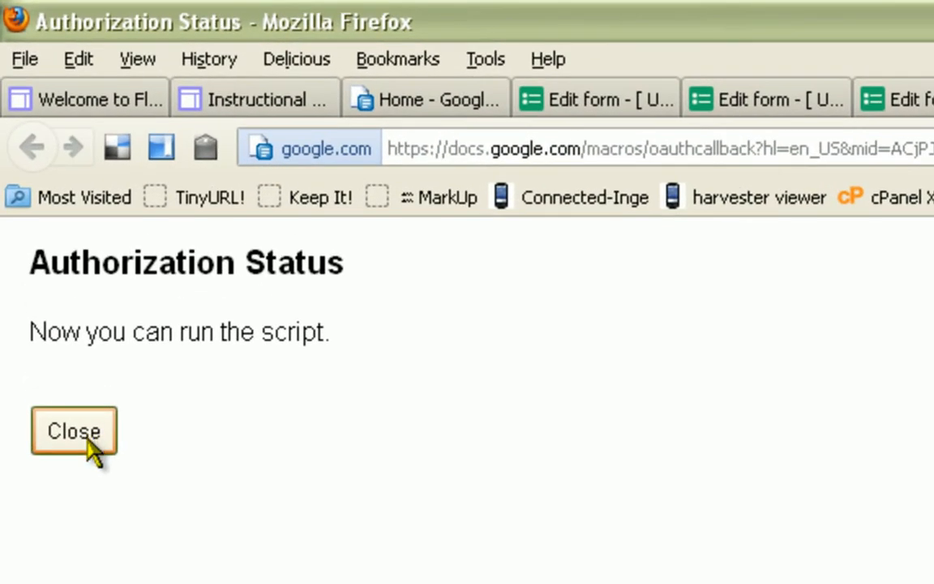
click(73, 432)
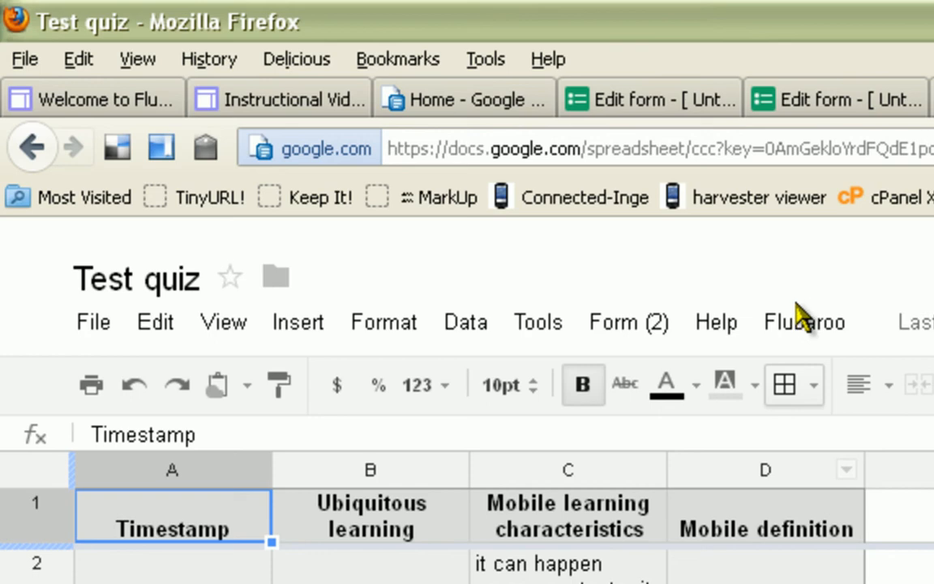
mouse_move(809, 331)
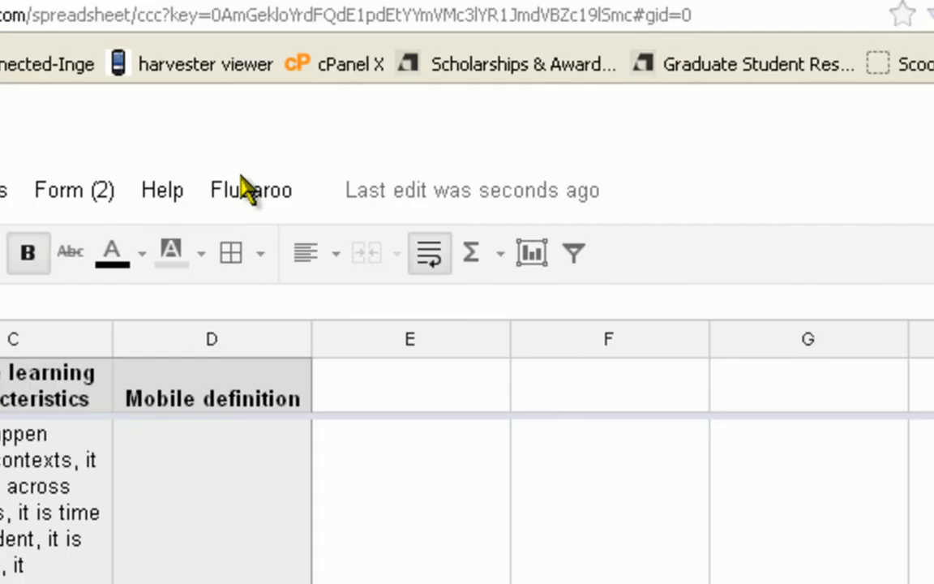
Run Flubaroo > Grade Assignment again on the Test quiz responses.
click(250, 190)
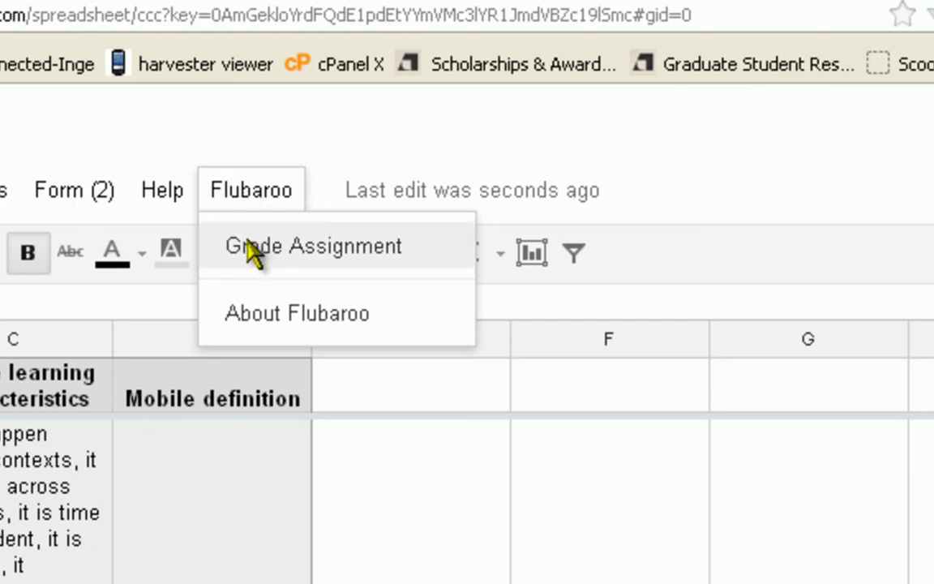
click(315, 246)
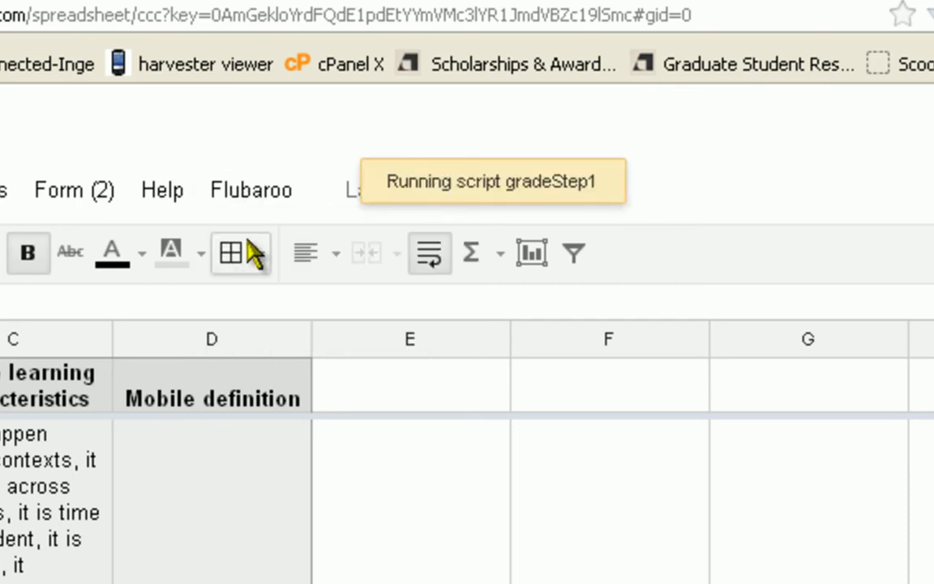